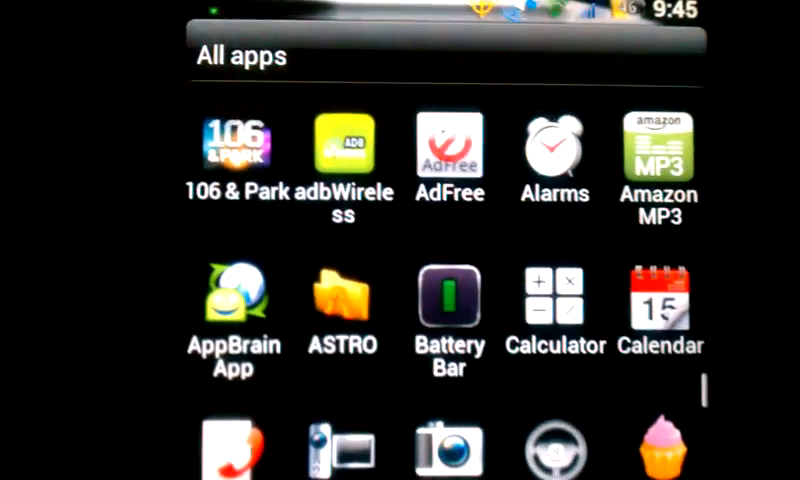
Step: Toggle wireless ADB off and back on in adbWireless so it shows 192.168.1.178:5555
scroll(down, 3)
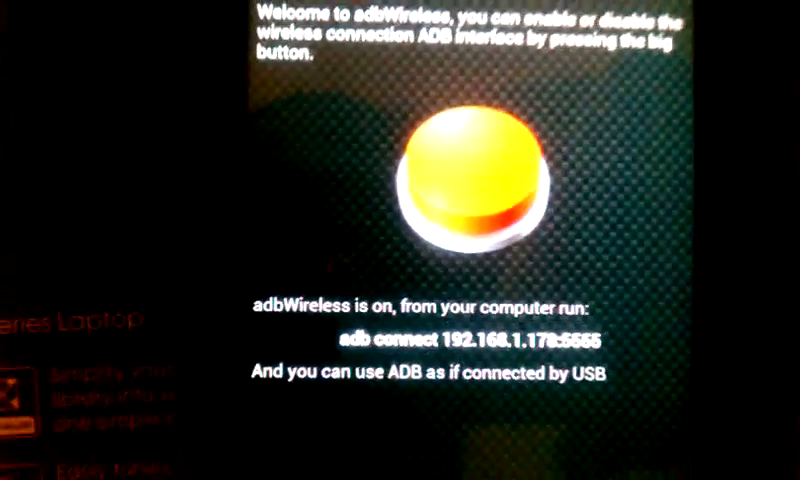
click(470, 180)
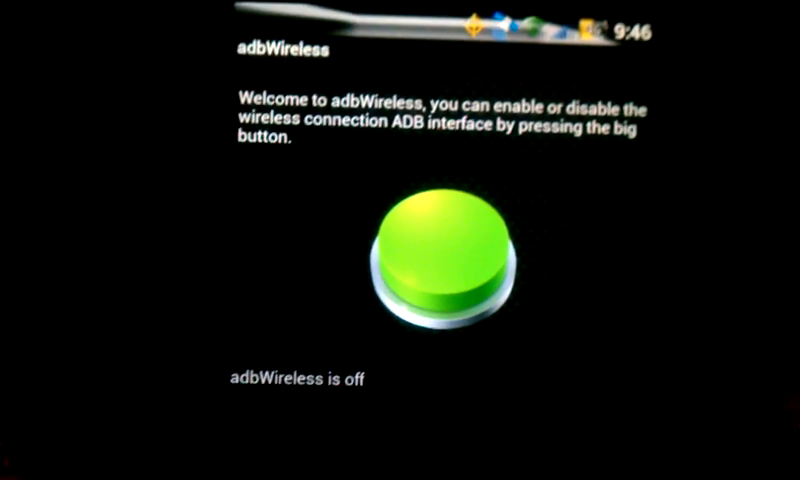
click(445, 260)
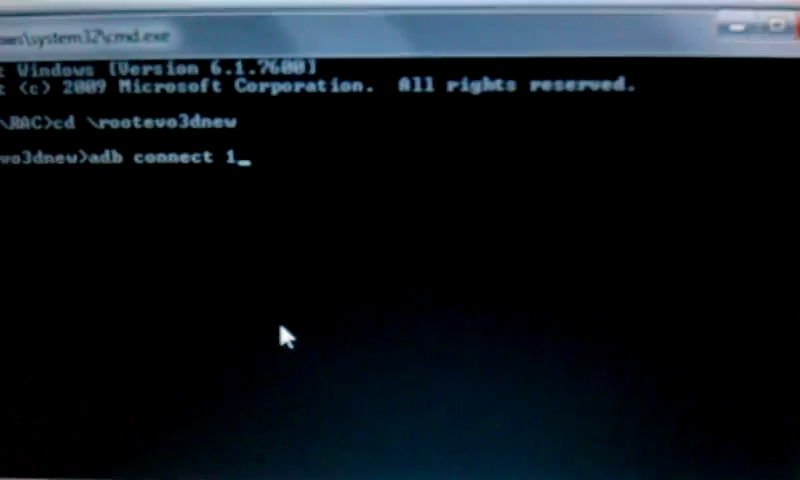
Step: Complete the adb connect command with the phone's address 192.168.1.178:5555
text(9)
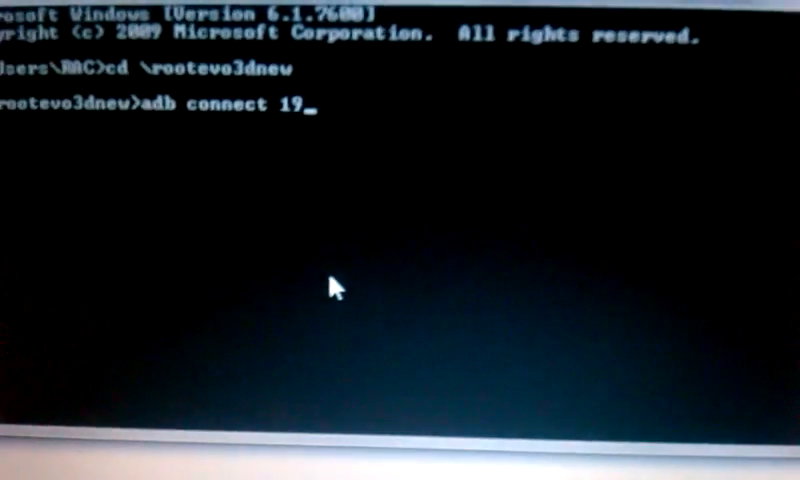
text(2.16)
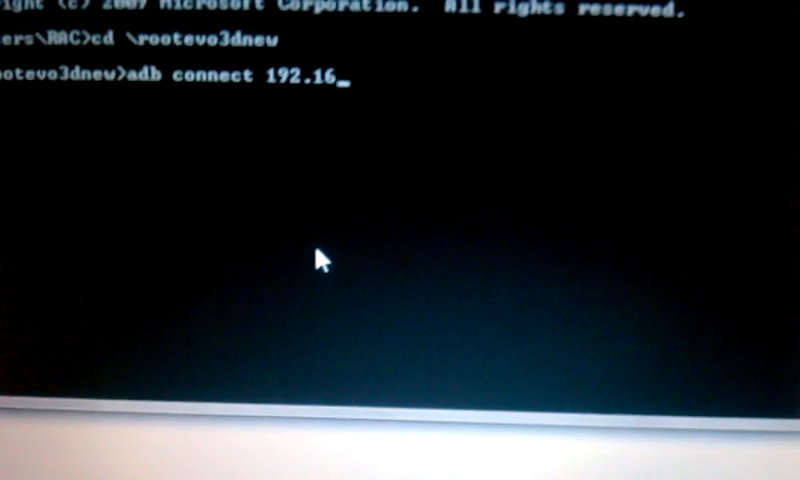
text(8.1)
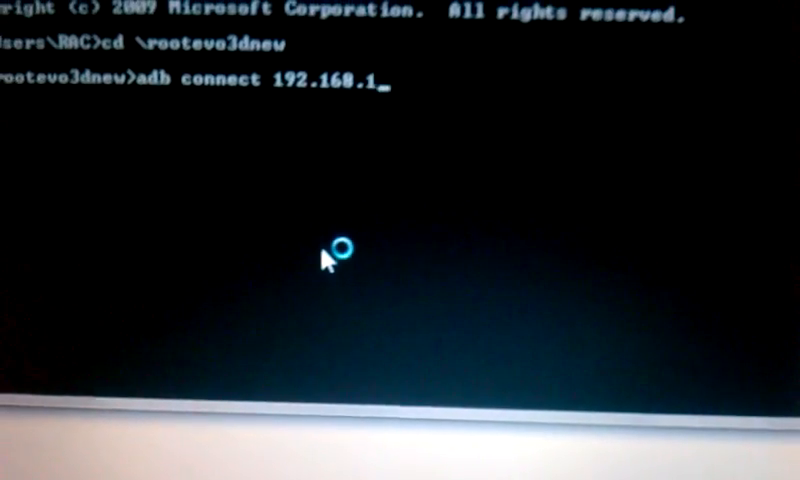
text(170)
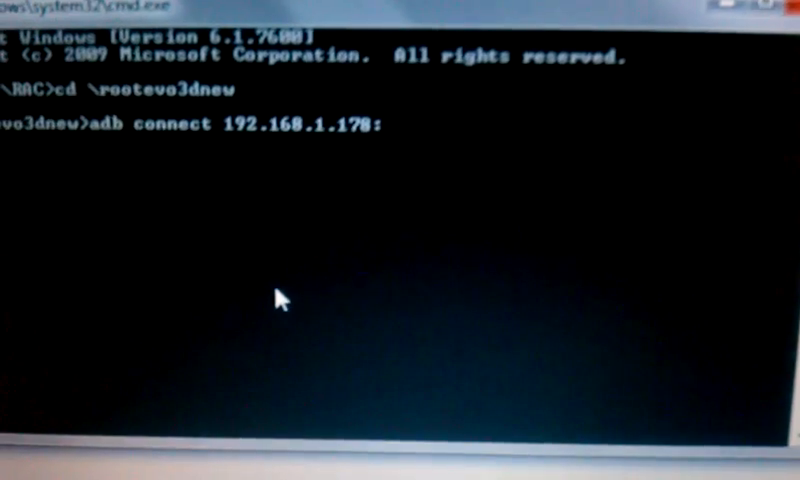
text(5)
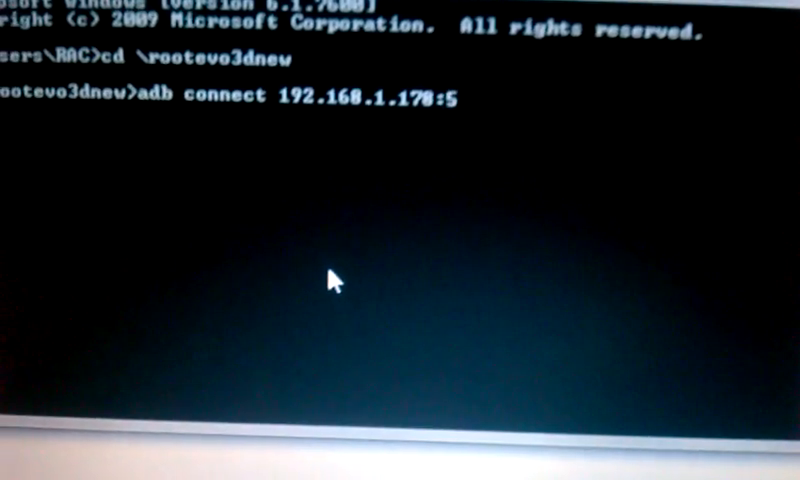
text(555)
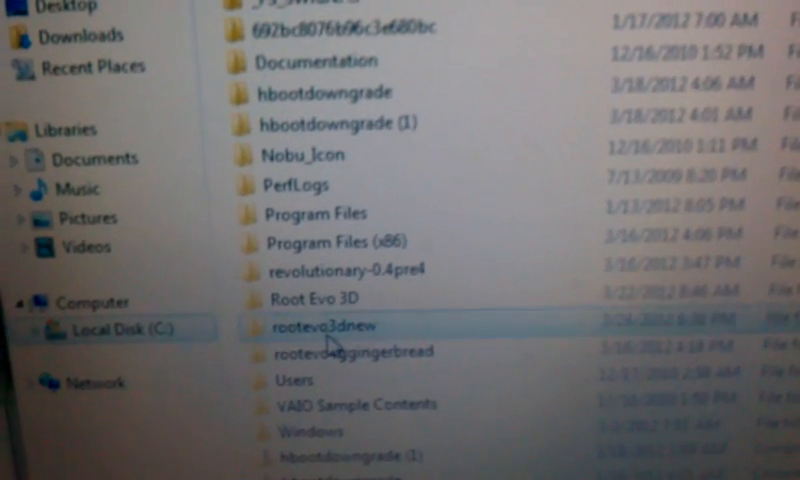
Step: Open C:\rootevo3dnew in Explorer and scroll through its adb files
double_click(334, 327)
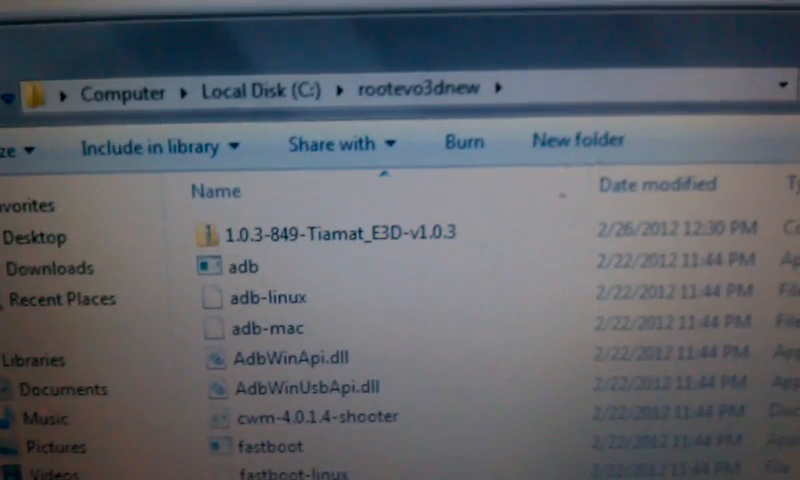
scroll(down, 3)
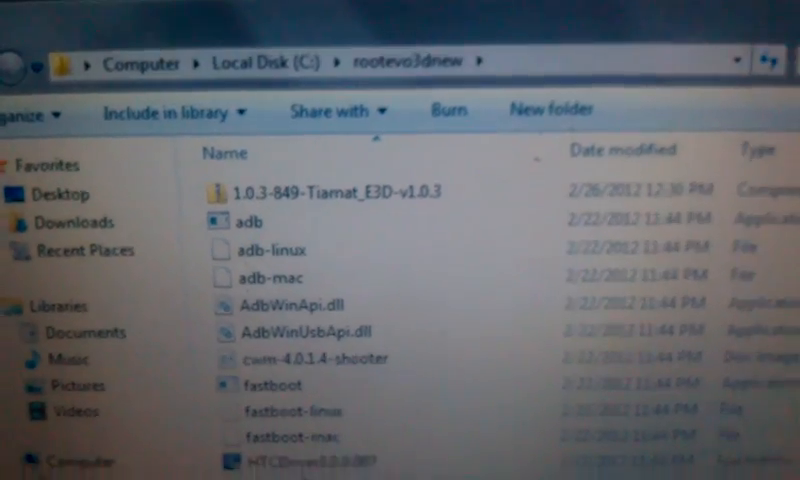
scroll(down, 3)
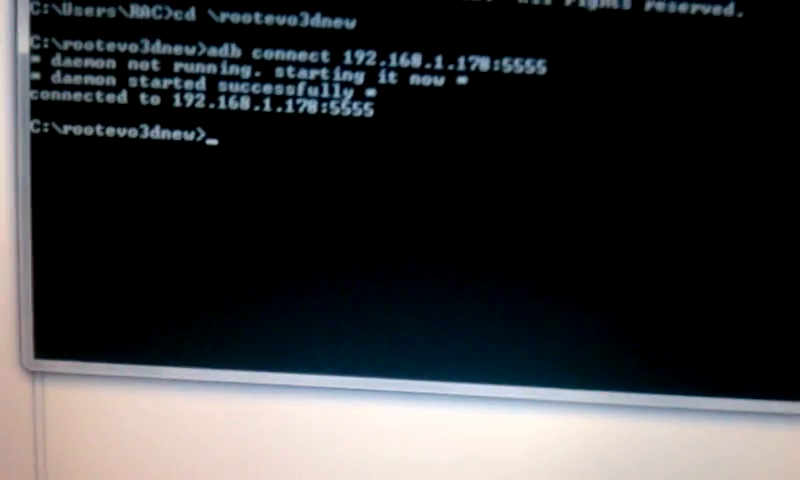
Step: Try pushing Nocturnal_2.08.651.3_STOCK_Odexed from C:\rootevo3dnew to /sdcard/, which fails with cannot-stat
text(adb push C:\)
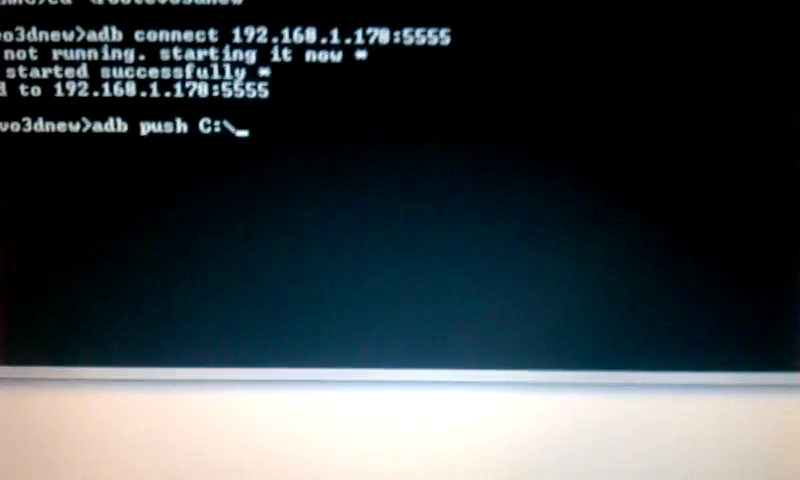
text(rootevo3dnew\Nocturnal_2.08.651.3_STOCK_Odexed /s)
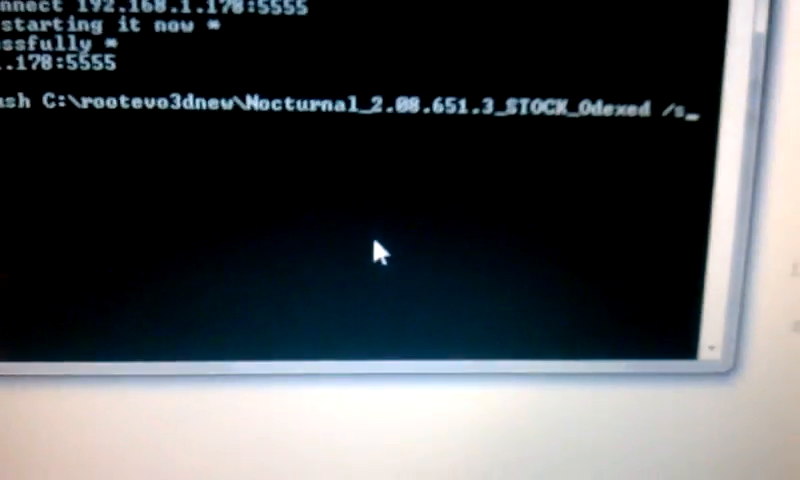
right_click(380, 252)
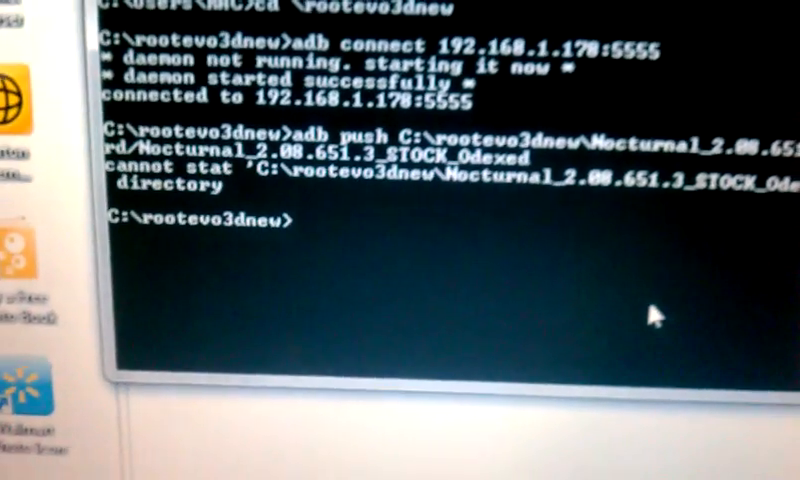
text(adb)
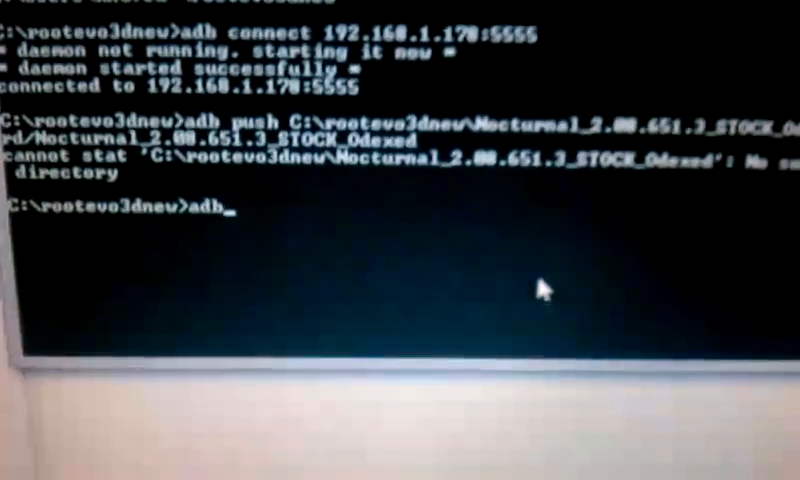
Step: Retype adb push C:\rootevo3dnew\ with the pasted Nocturnal file name plus .zip
text(push)
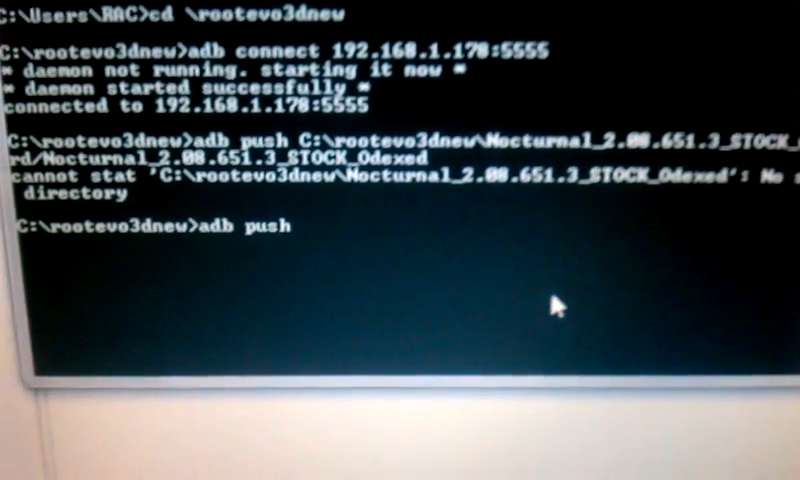
text(C:)
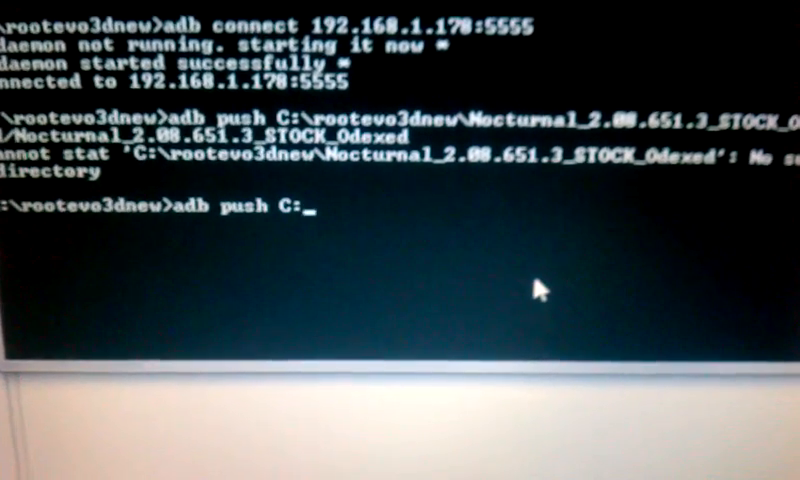
text(\)
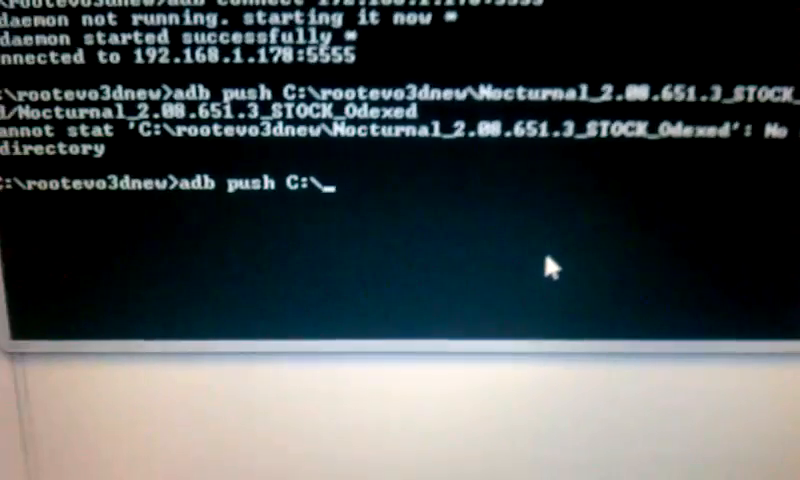
text(rootevo)
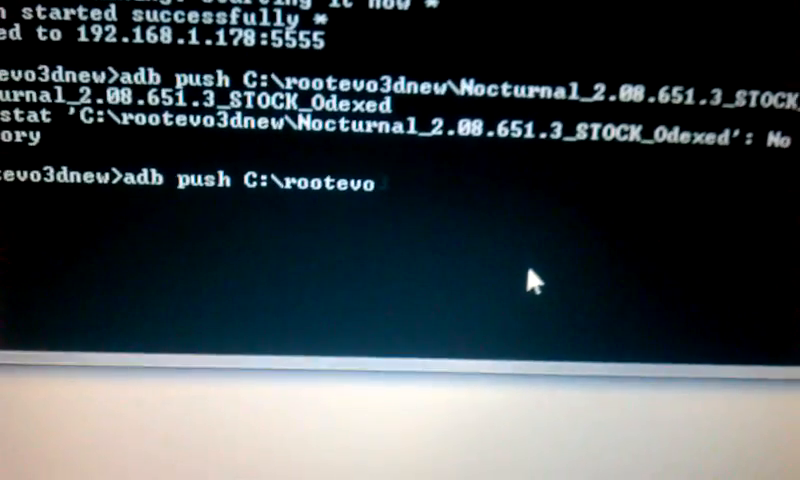
text(3dnew\)
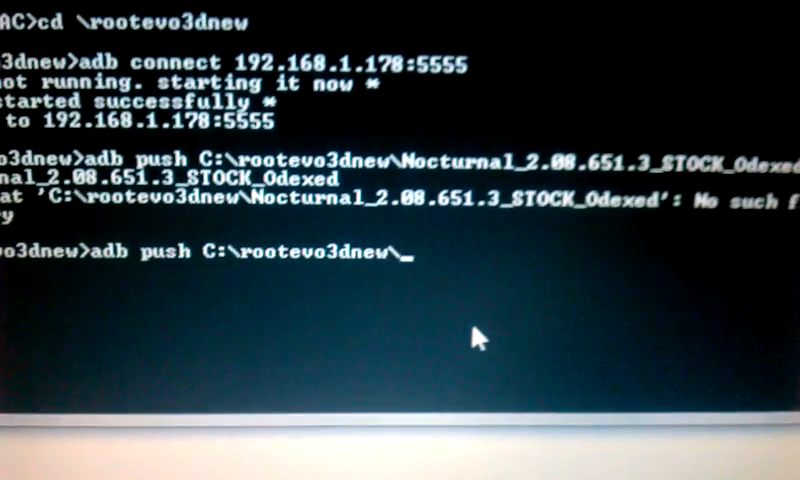
right_click(475, 338)
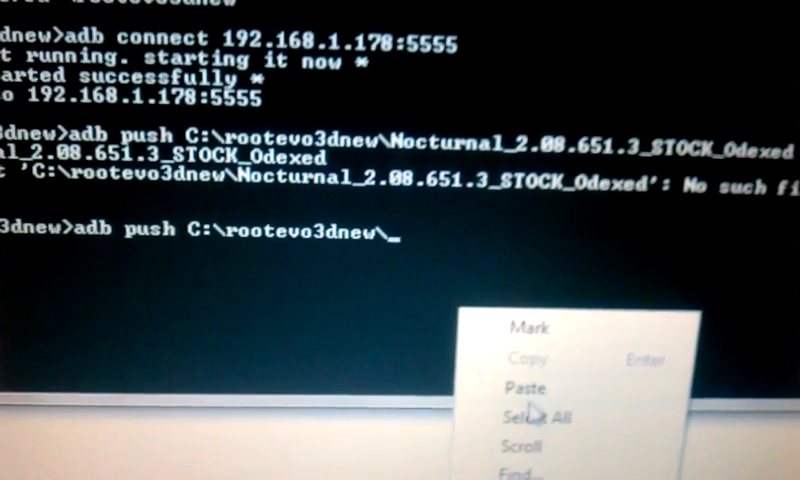
click(523, 388)
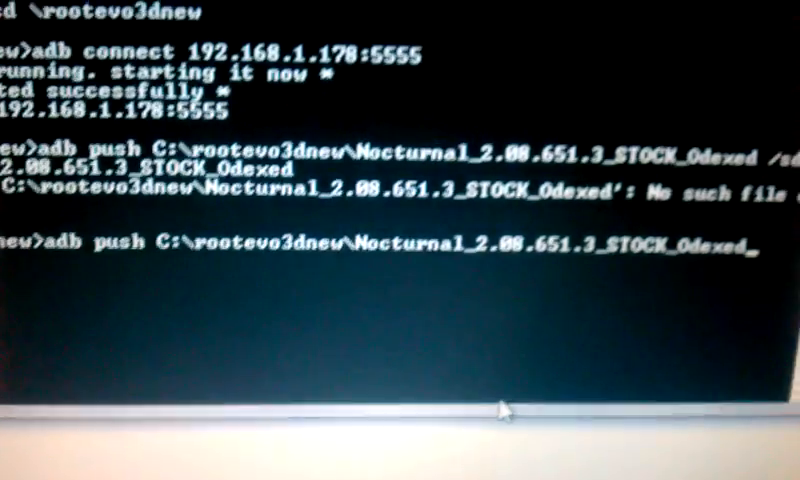
text(.zip)
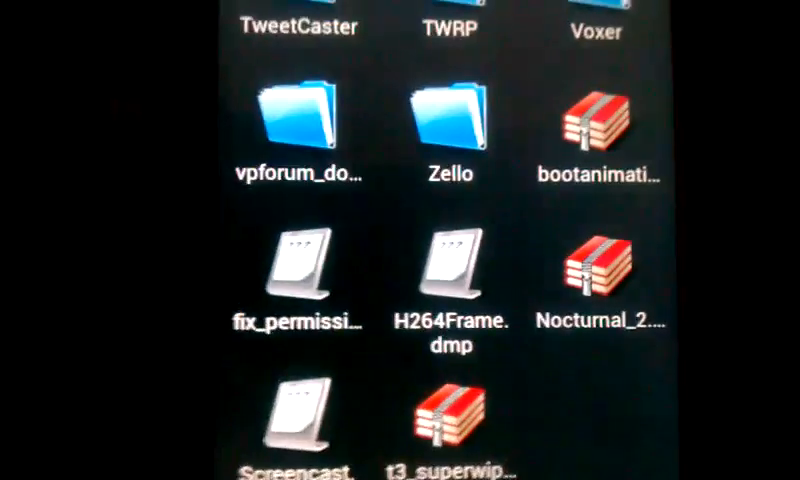
Step: Find the Nocturnal ROM zip at the SD card root in ASTRO File Manager
click(600, 270)
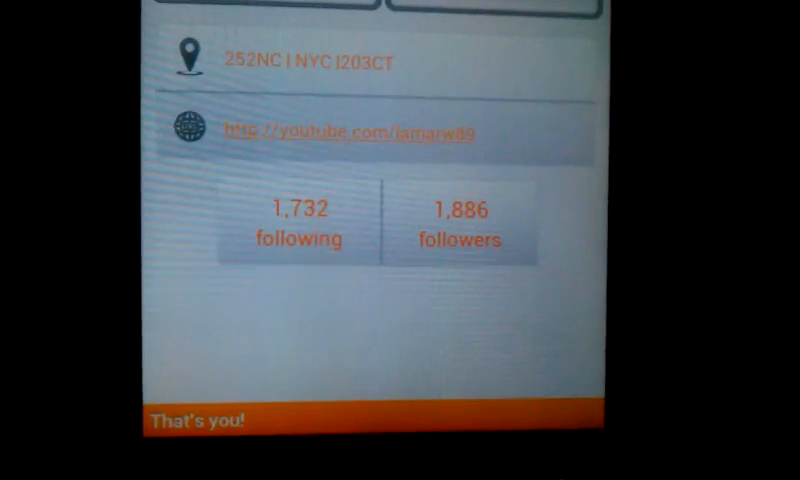
Step: Scroll up the Twitter profile to reveal Edit Profile and Blocked List
scroll(up, 3)
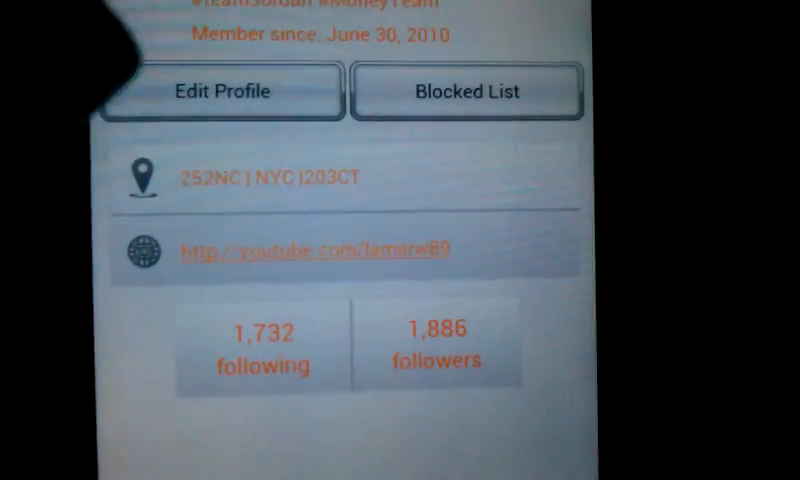